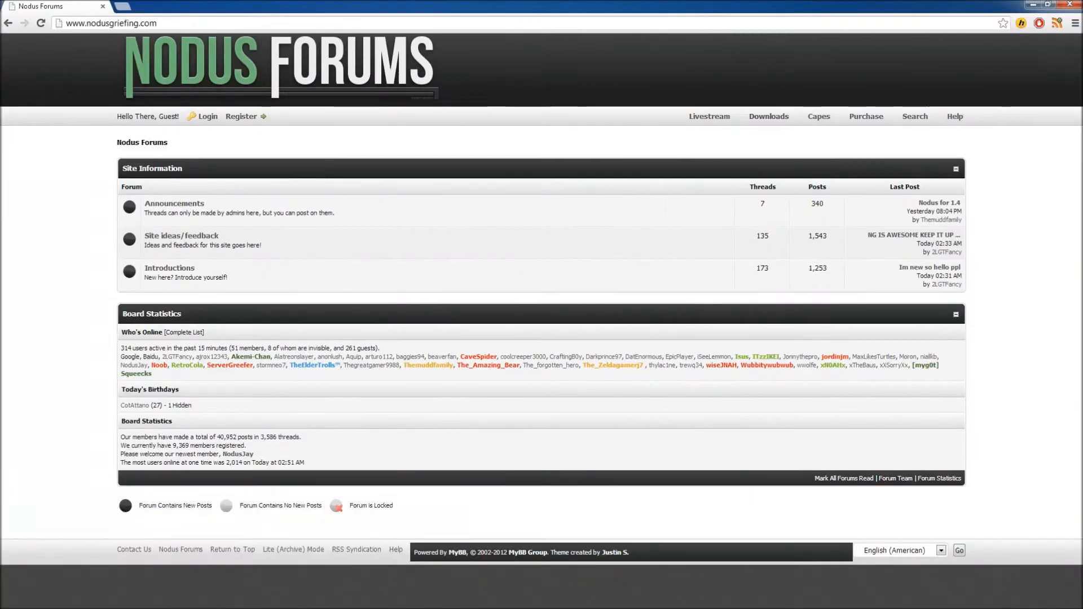
# Follow Downloads from the Nodus forums to scetch.net's Nodus client page
pyautogui.doubleClick(111, 23)
pyautogui.write('scetch.net')
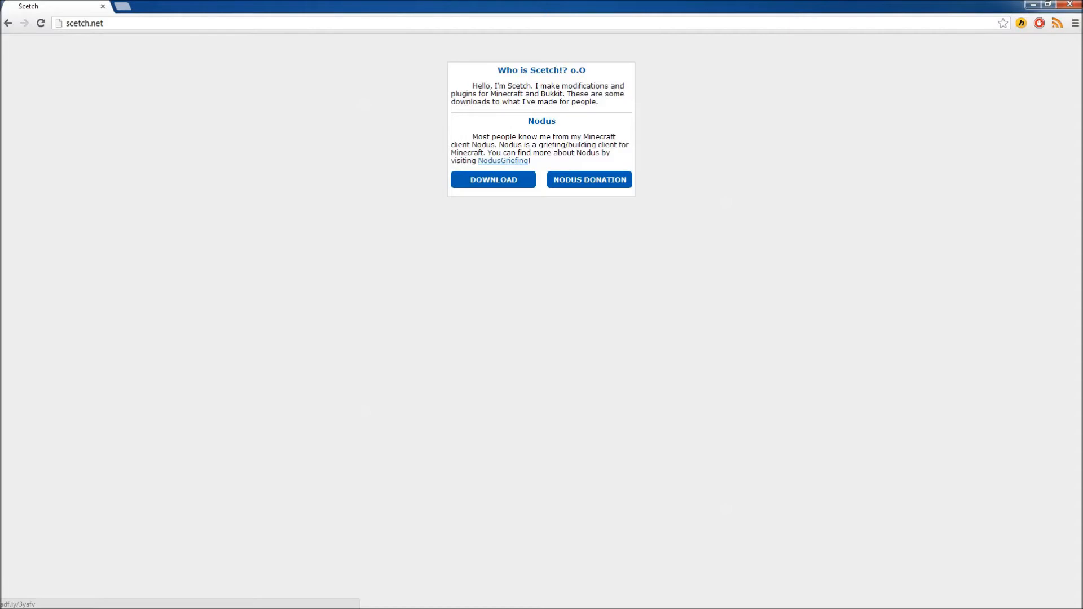
# Download NodusUpdate.jar from scetch.net and keep it past the harmful-file warning
pyautogui.click(492, 179)
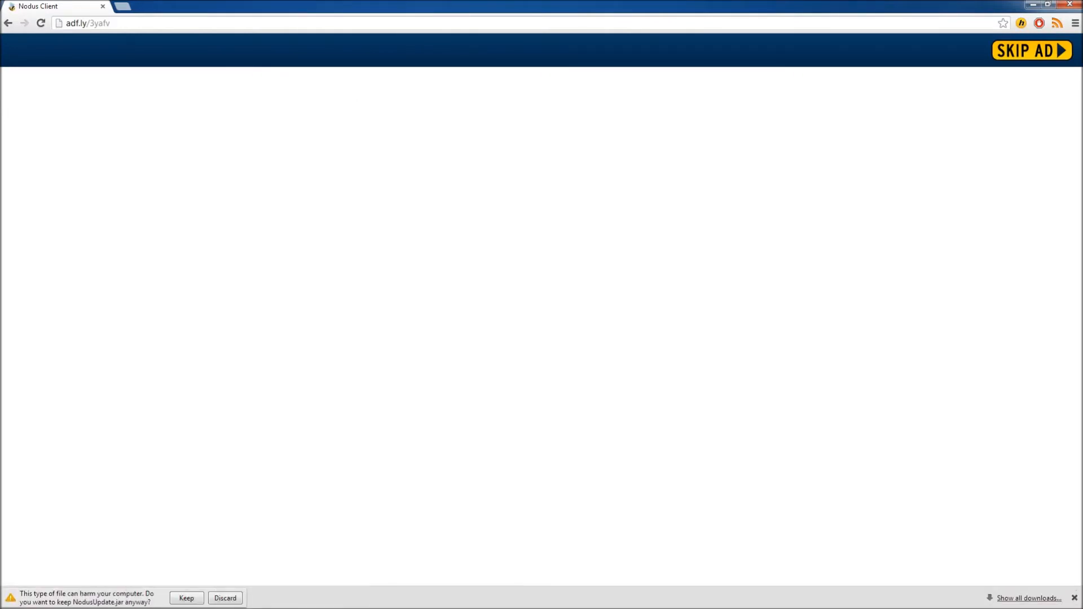
pyautogui.click(186, 599)
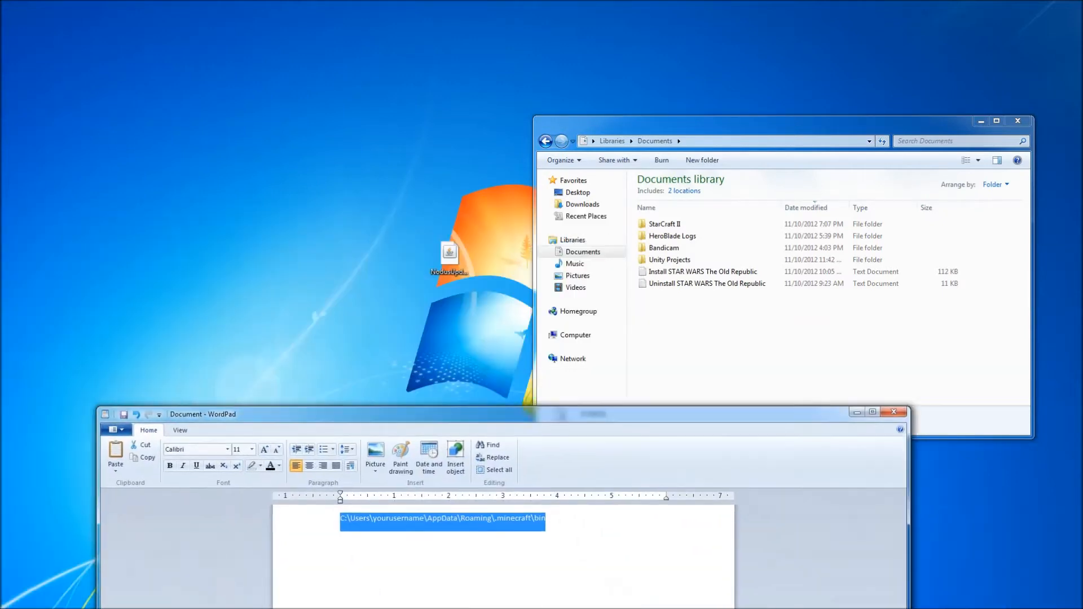
# Move the WordPad note with the .minecraft bin path left and select NodusUpdate.jar
pyautogui.moveTo(203, 413); pyautogui.dragTo(142, 391)
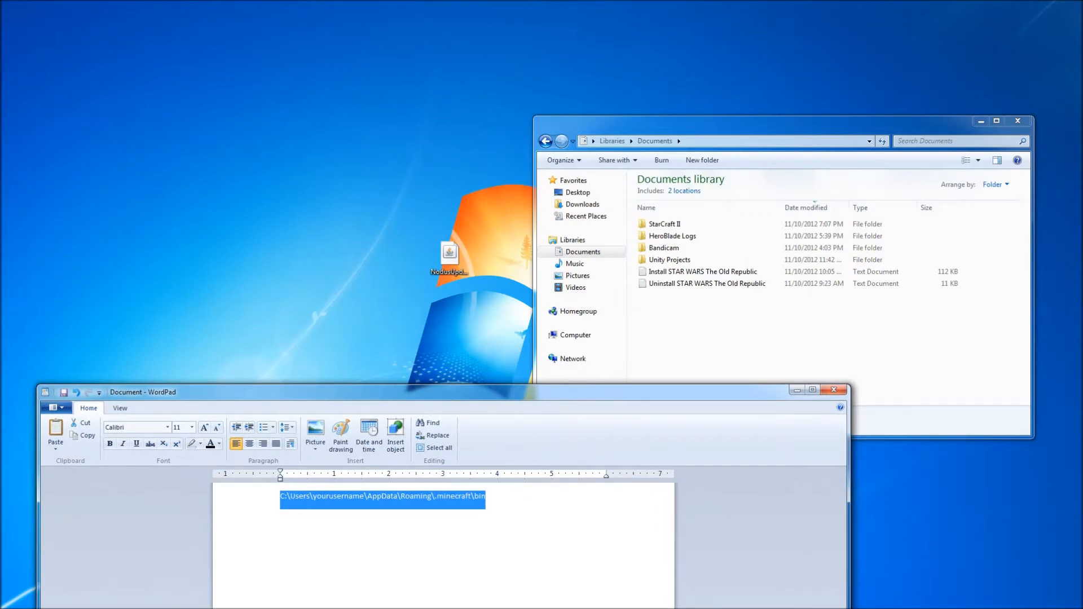
pyautogui.click(485, 496)
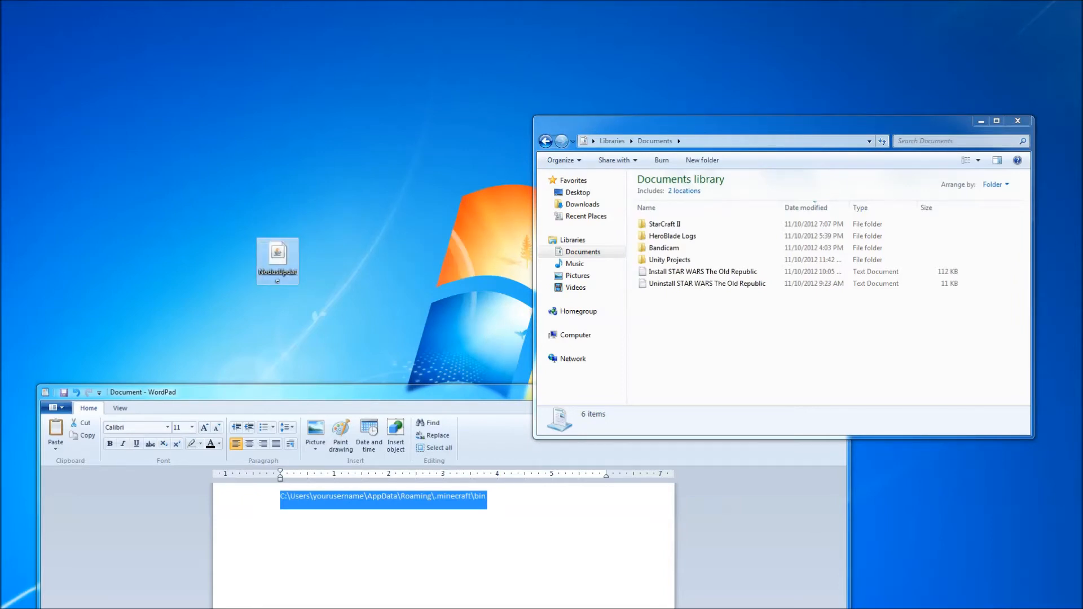
# Rename the Nodus file to minecraft.jar through its Properties dialog
pyautogui.rightClick(277, 260)
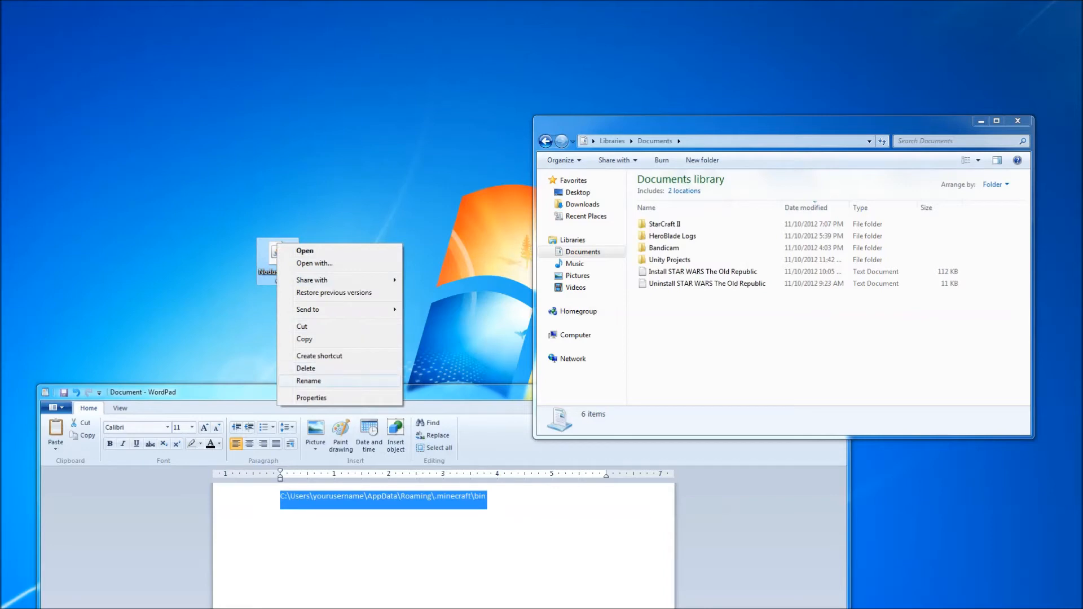
pyautogui.click(308, 381)
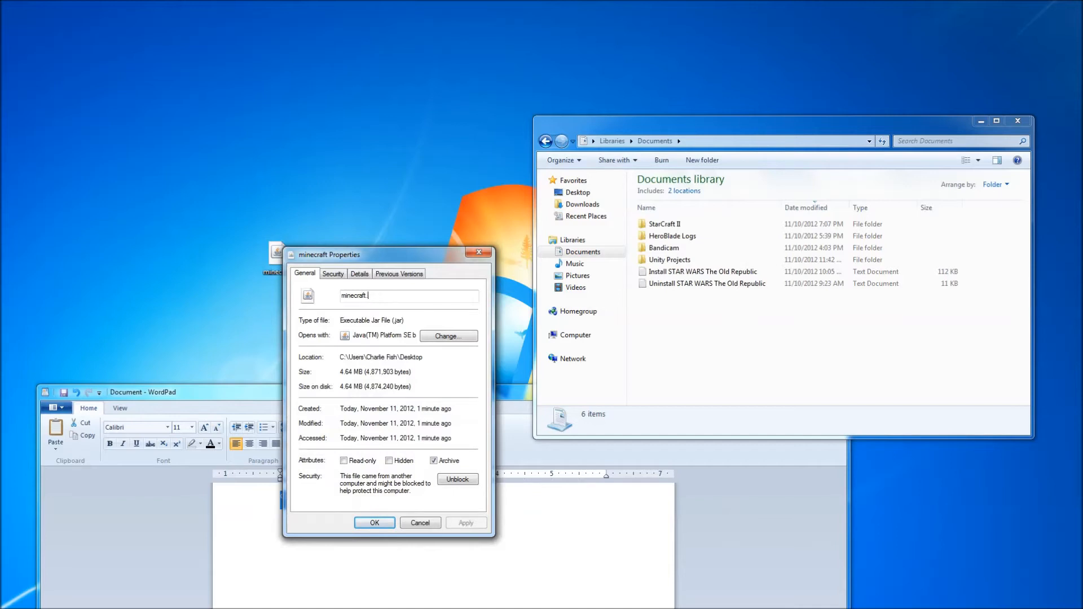
pyautogui.press('Backspace')
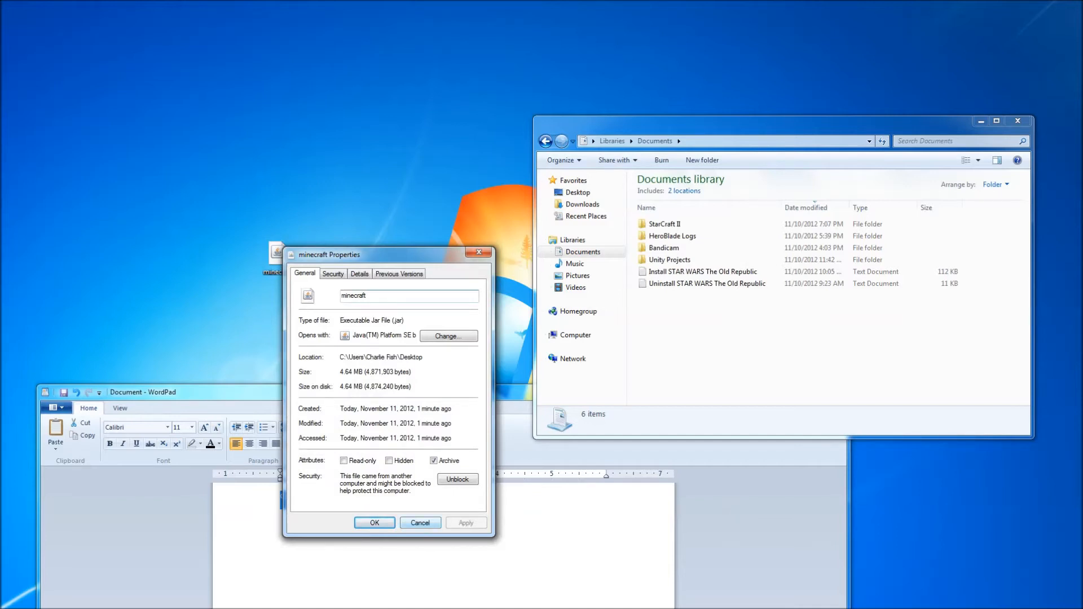
pyautogui.click(373, 523)
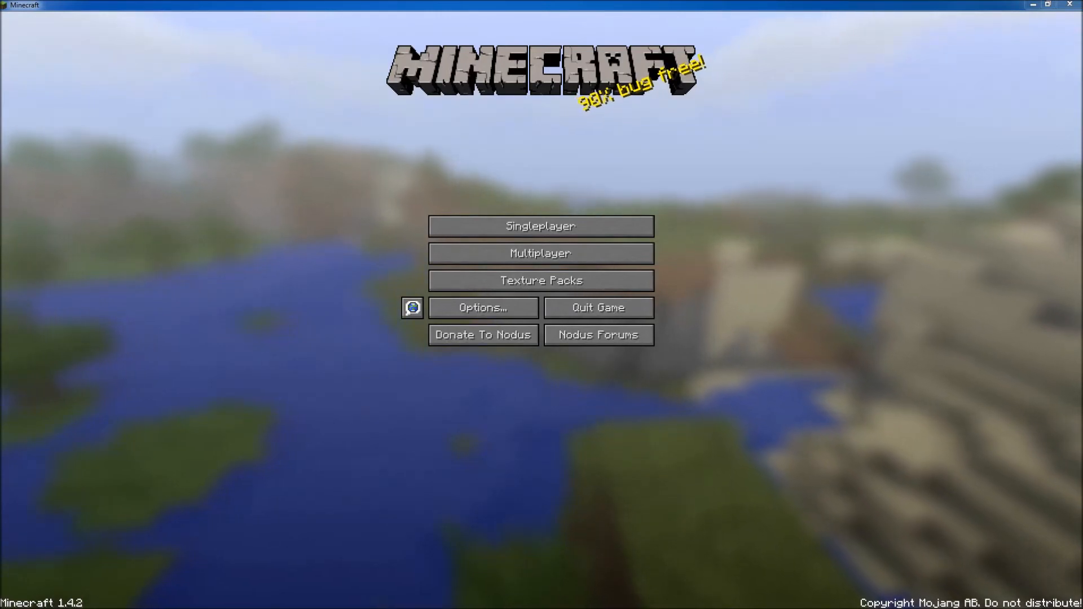
pyautogui.moveTo(540, 226)
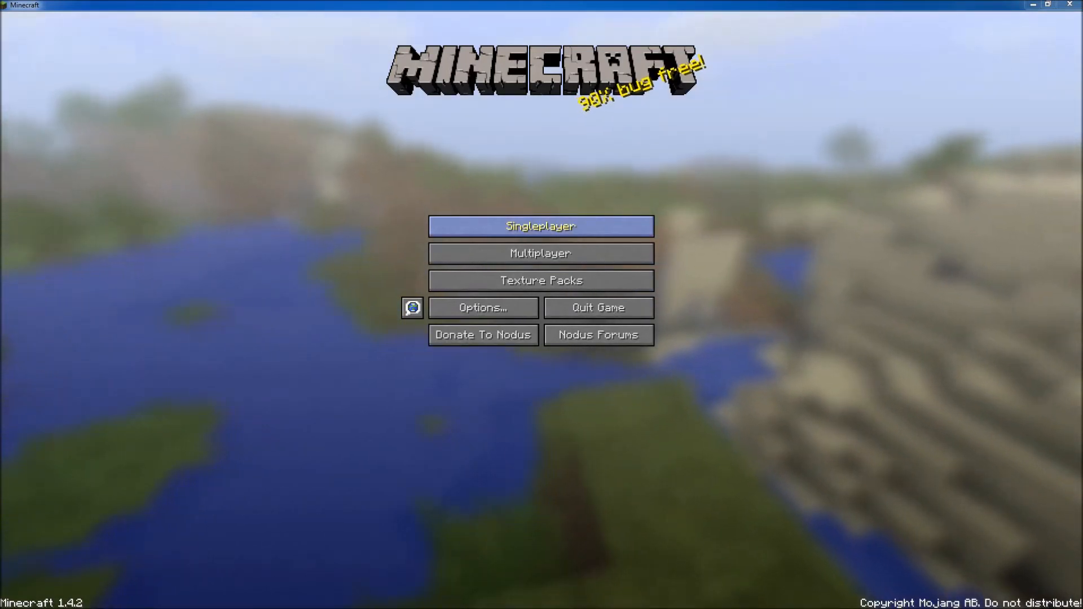
pyautogui.moveTo(483, 335)
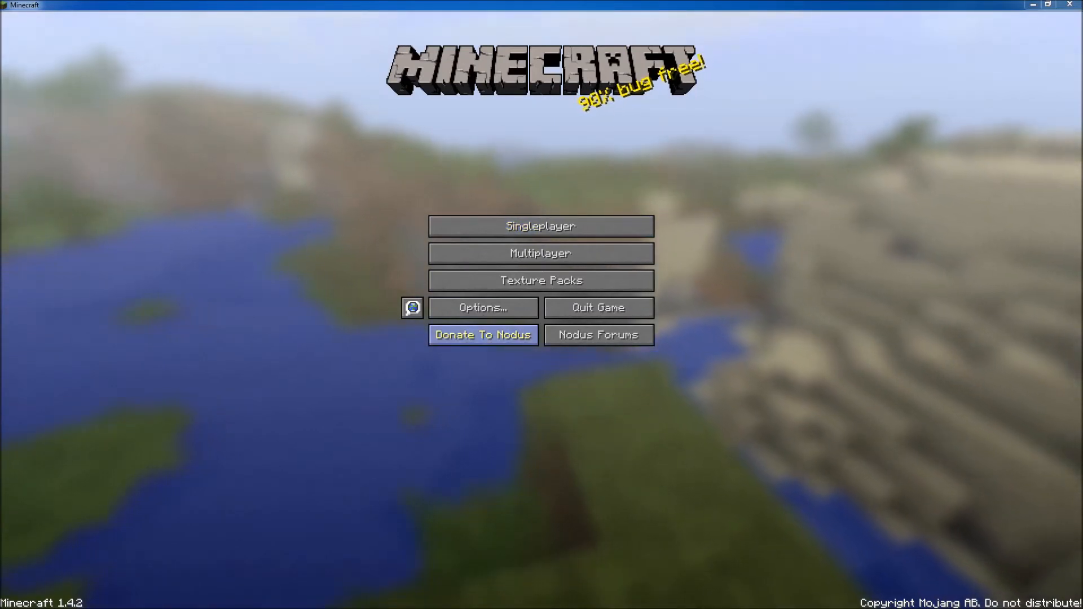
# Choose Singleplayer on the Nodus-modded title screen to reach Select World
pyautogui.click(540, 226)
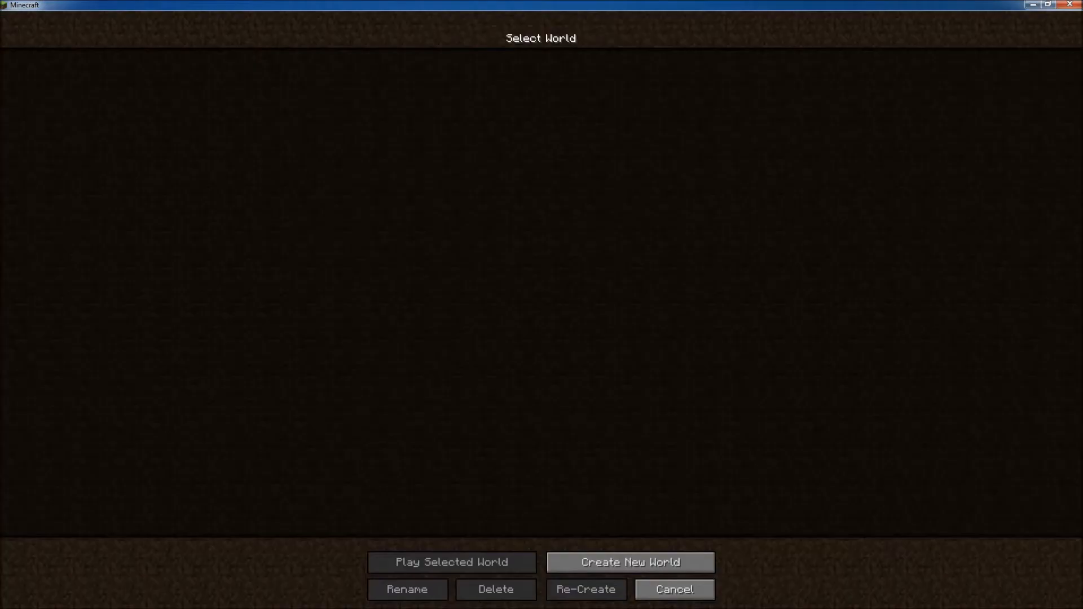
# Create the world 'test' and load into it
pyautogui.click(628, 562)
pyautogui.write('test')
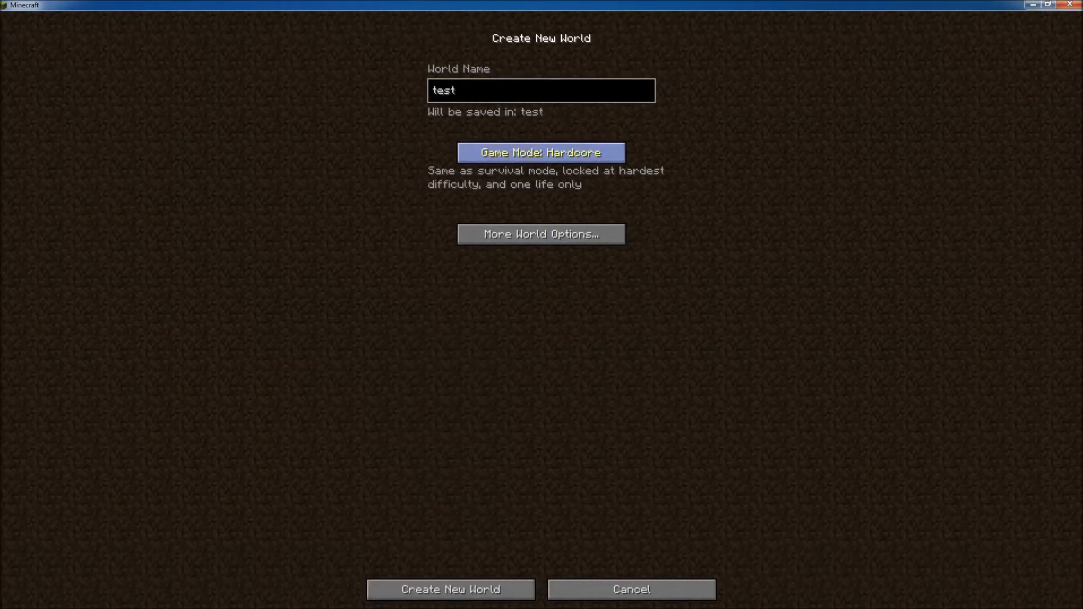
pyautogui.click(450, 589)
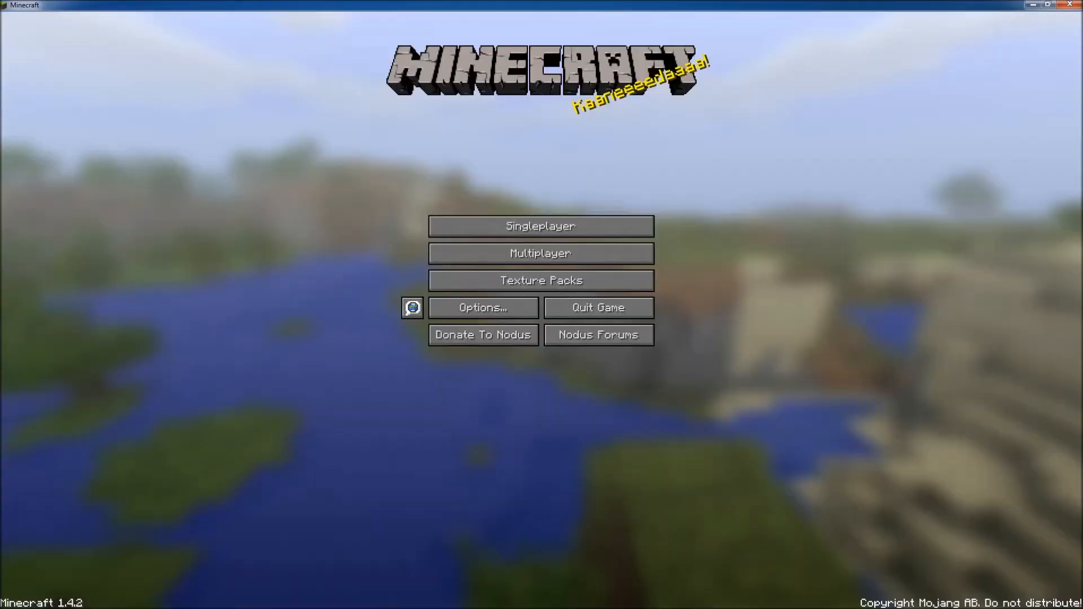
pyautogui.click(541, 225)
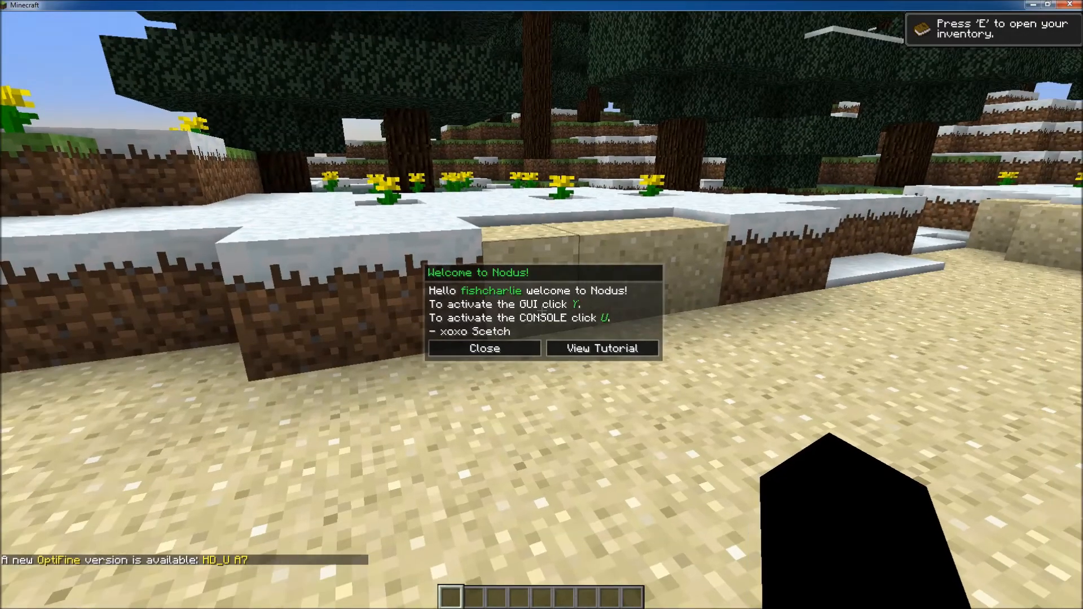
# Open the Nodus GUI with Y, close the welcome box, and expand World
pyautogui.press('y')
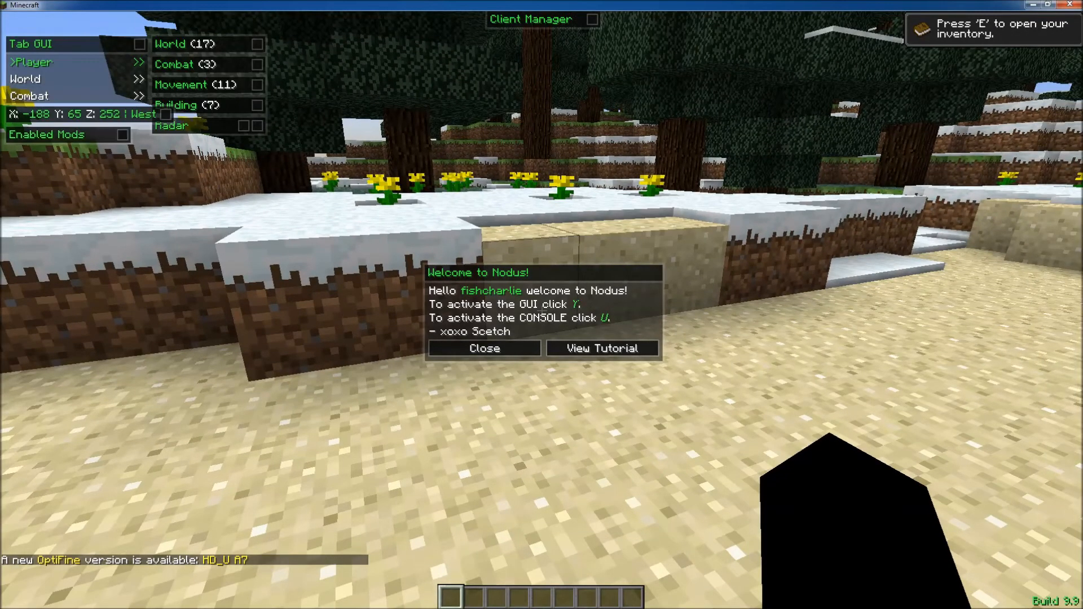
pyautogui.click(483, 348)
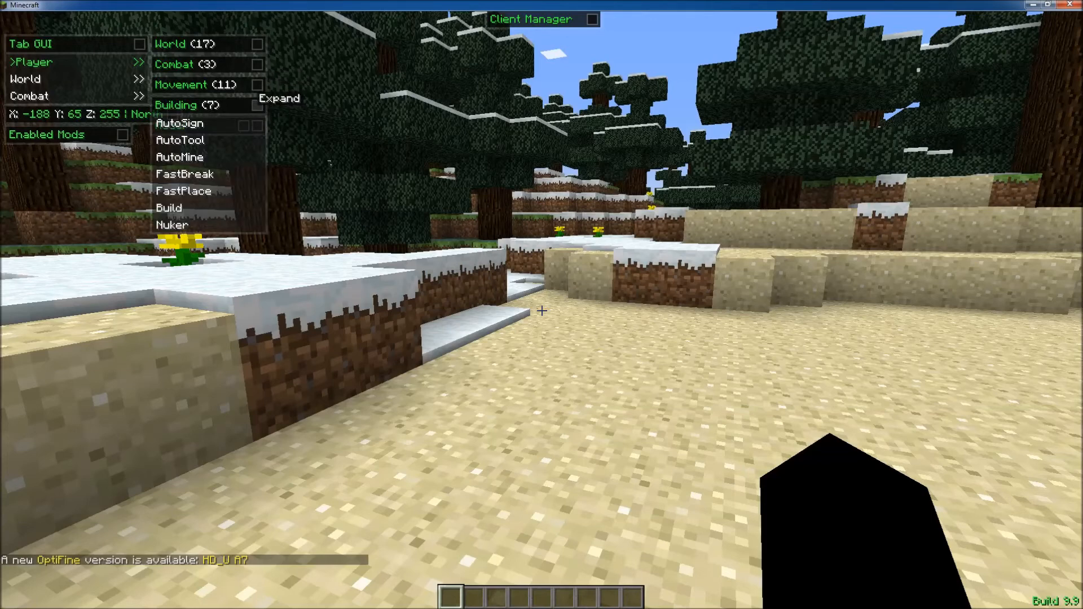
pyautogui.click(187, 104)
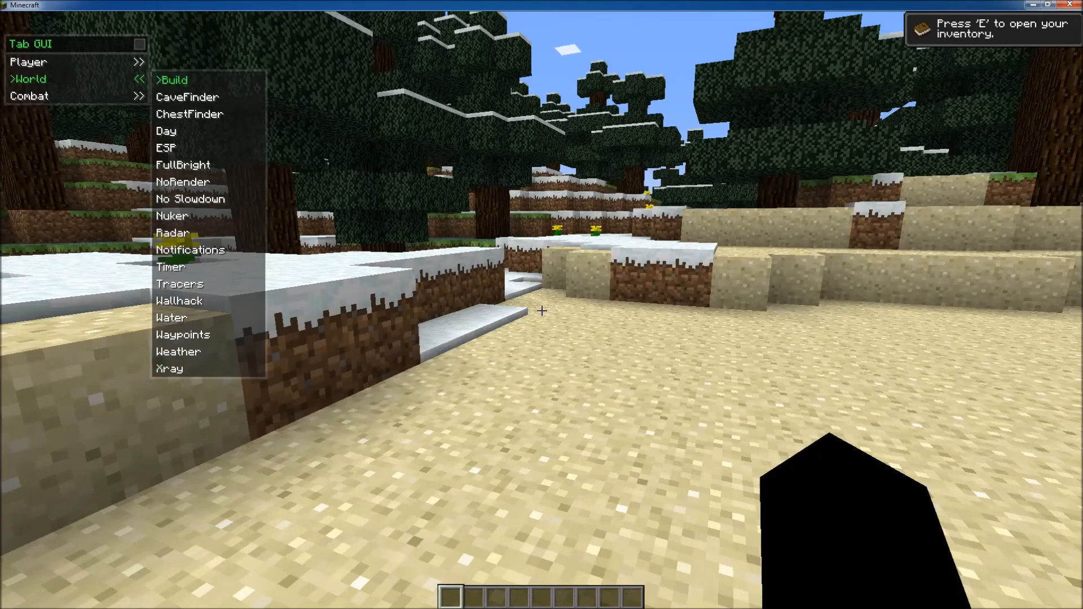
# Select Xray in the Nodus World submenu to toggle it on
pyautogui.click(172, 368)
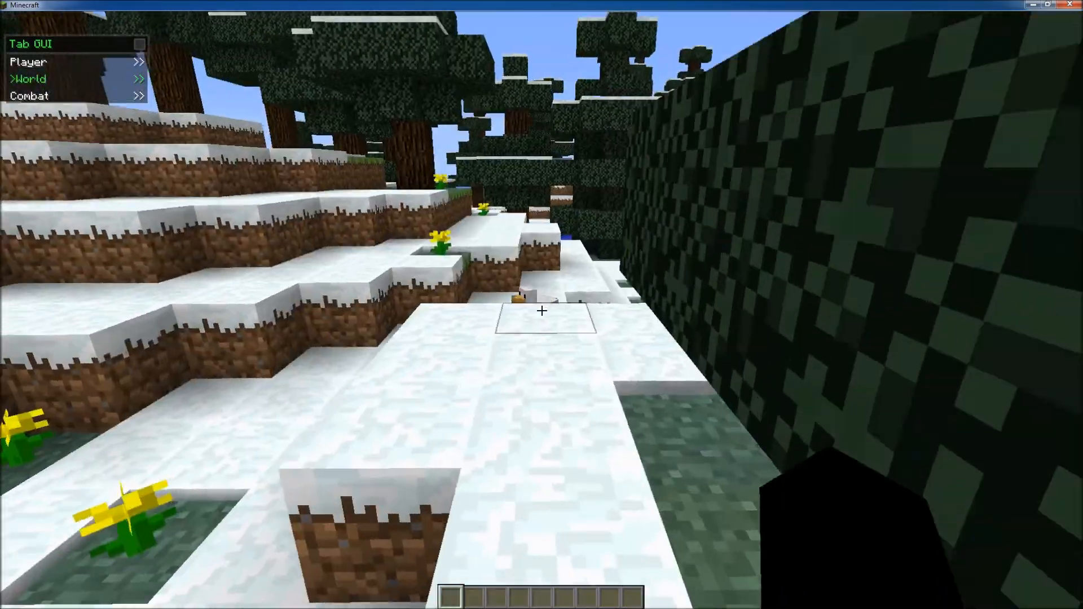
pyautogui.moveTo(541, 312)
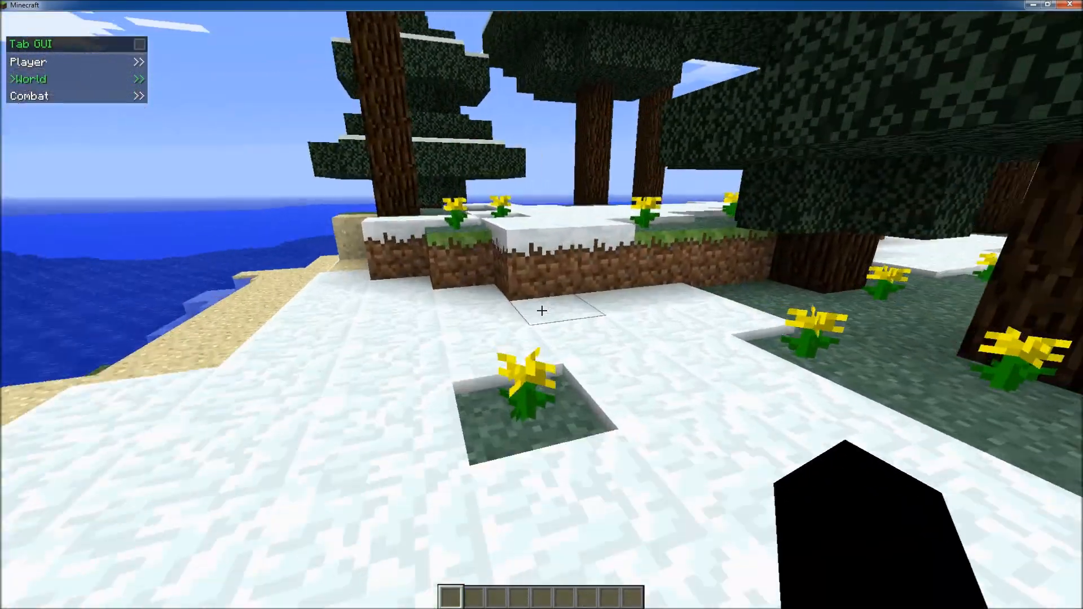
pyautogui.moveTo(542, 311)
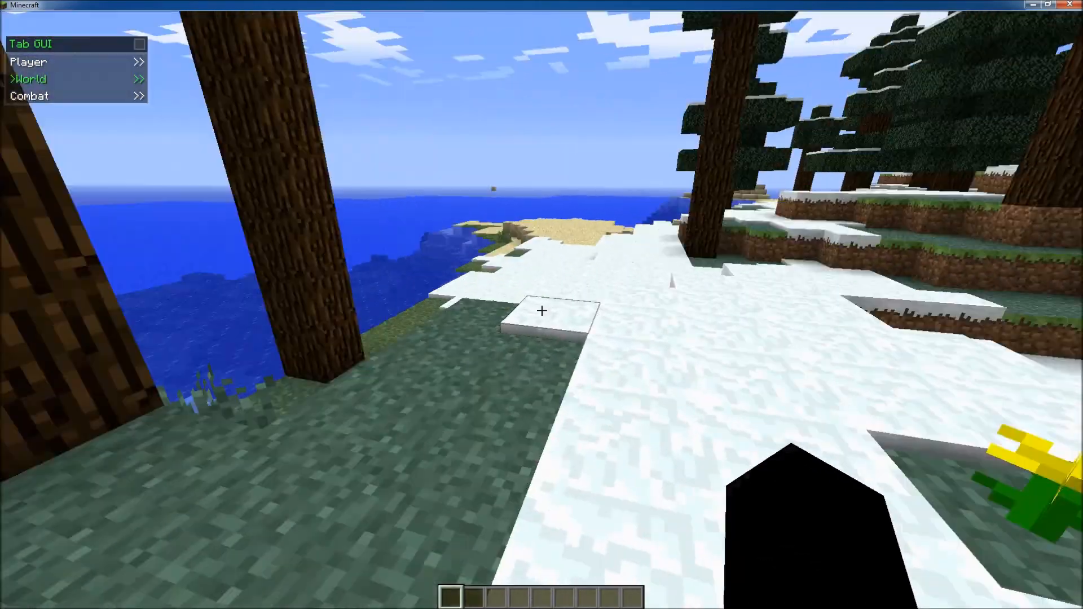